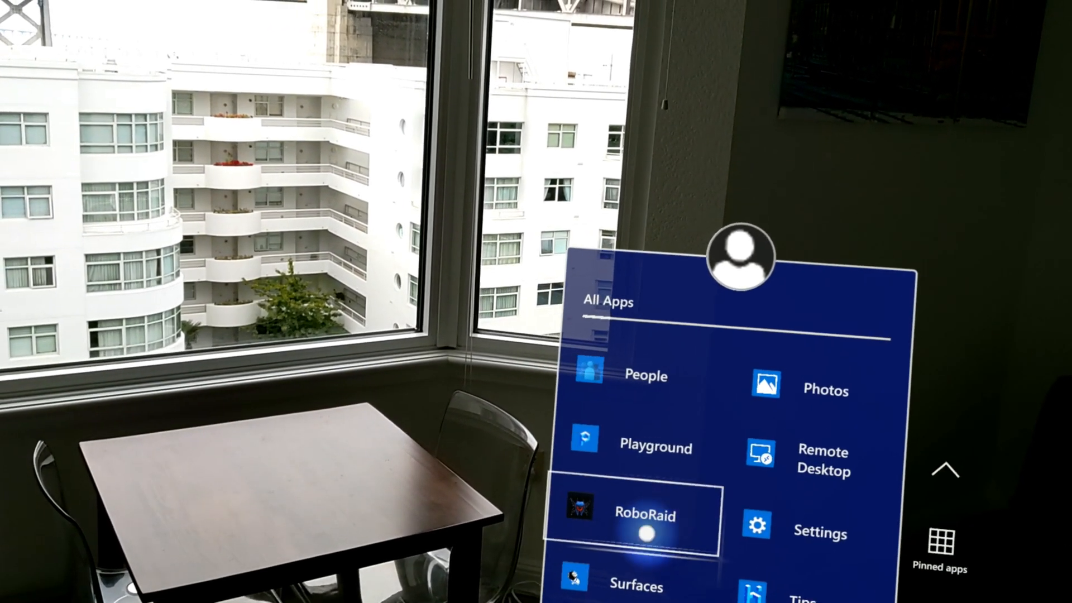
- Launch RoboRaid from the All Apps list, placing its tile in the room
click(643, 515)
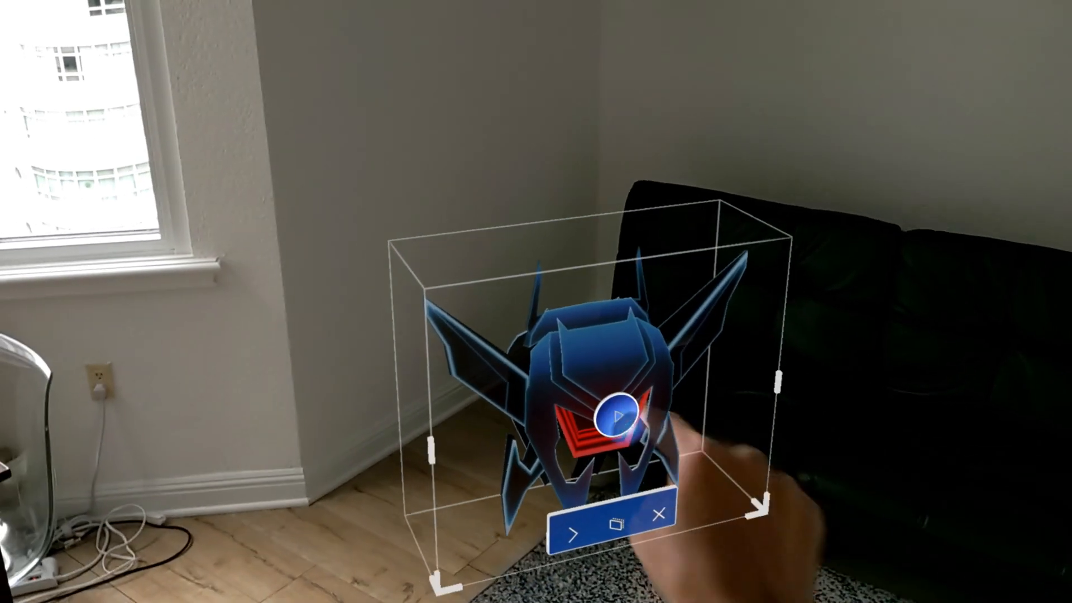
click(618, 413)
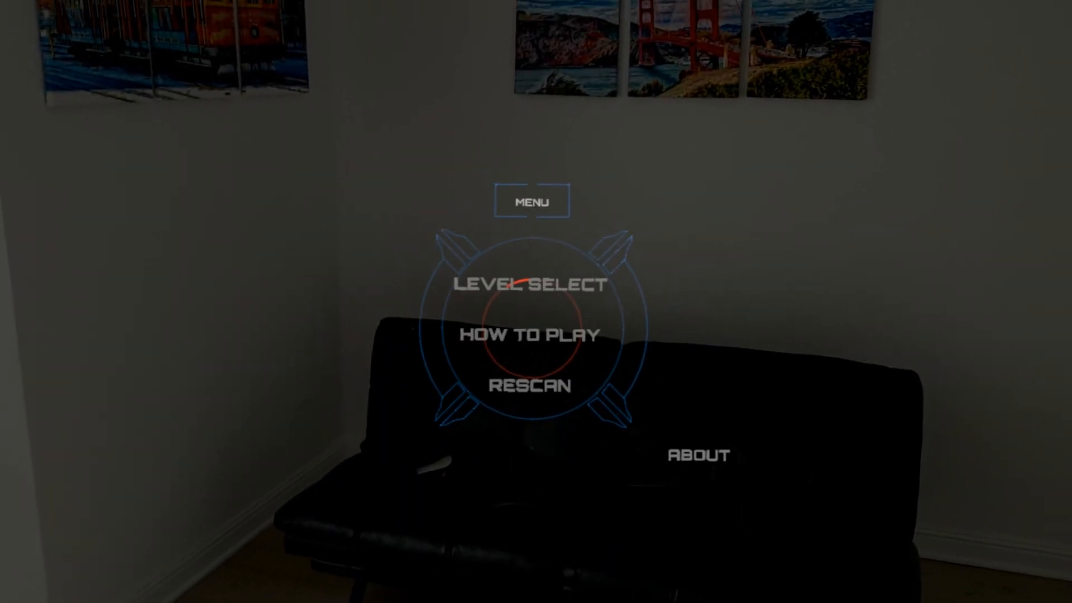
- Choose LEVEL SELECT on the RoboRaid main menu
click(527, 284)
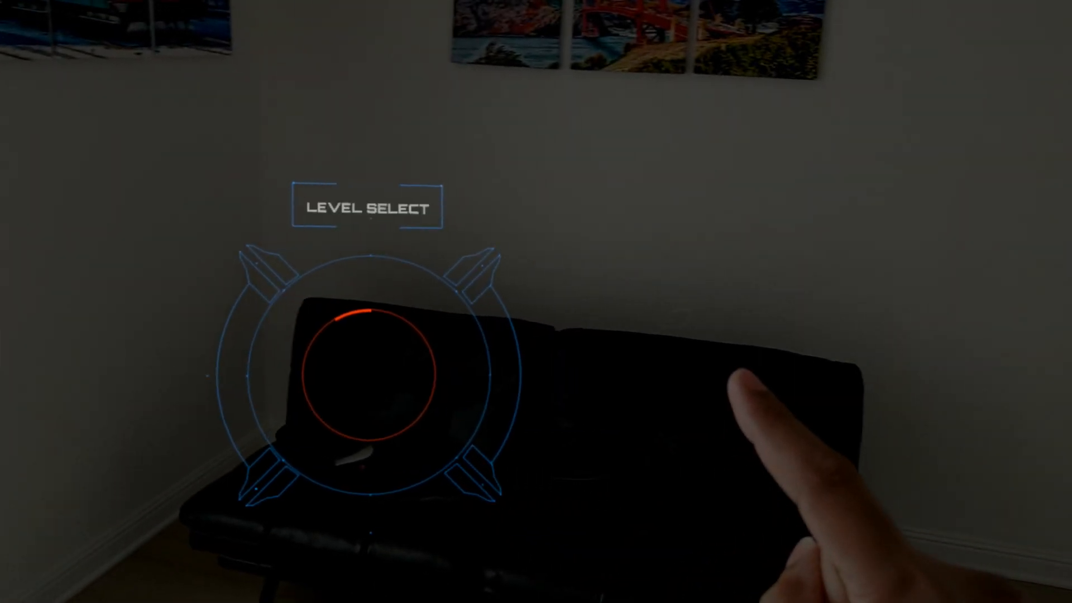